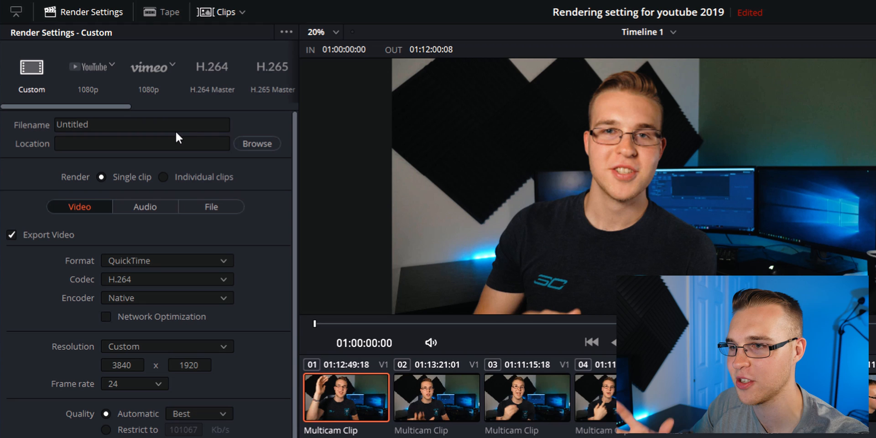
mouse_move(146, 260)
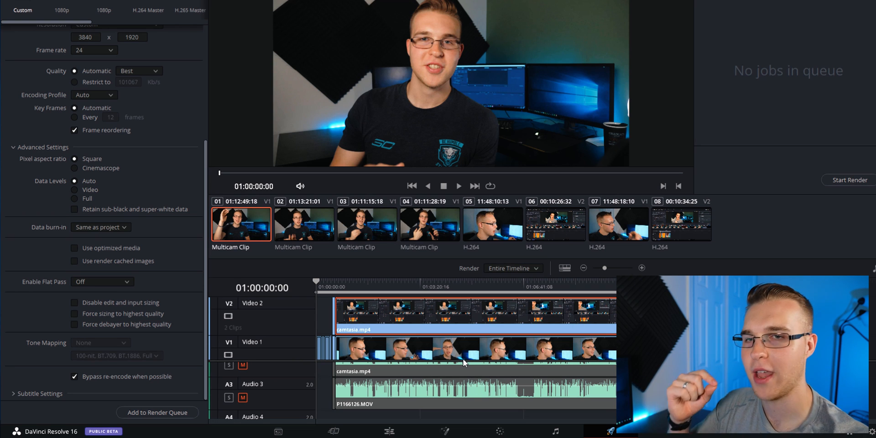
mouse_move(416, 361)
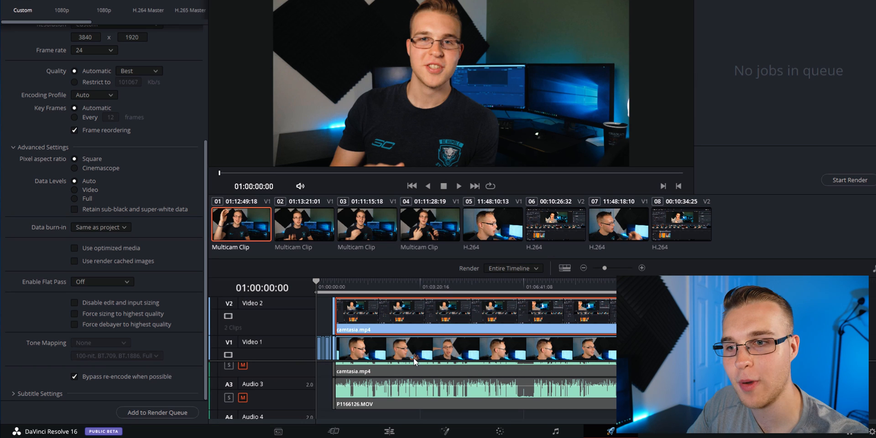
Set the Render dropdown above the timeline to In/Out Range.
click(513, 269)
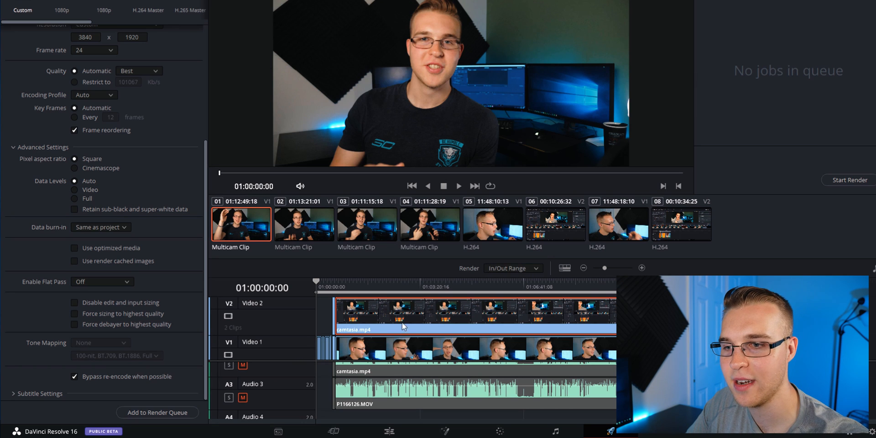
click(463, 292)
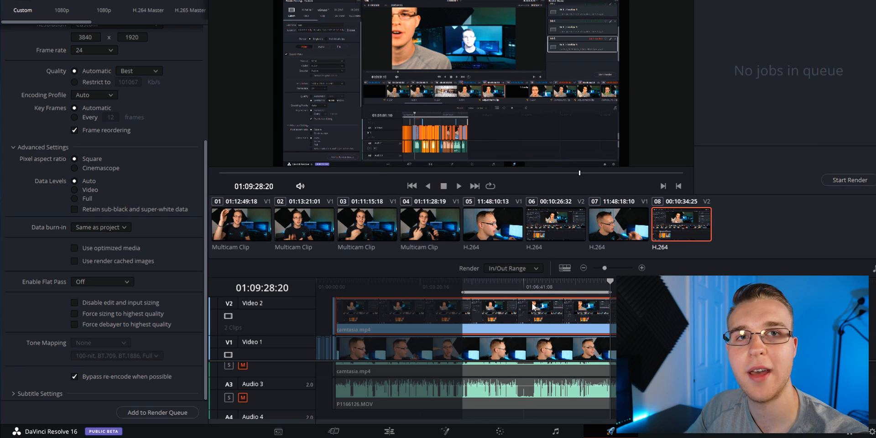
click(545, 288)
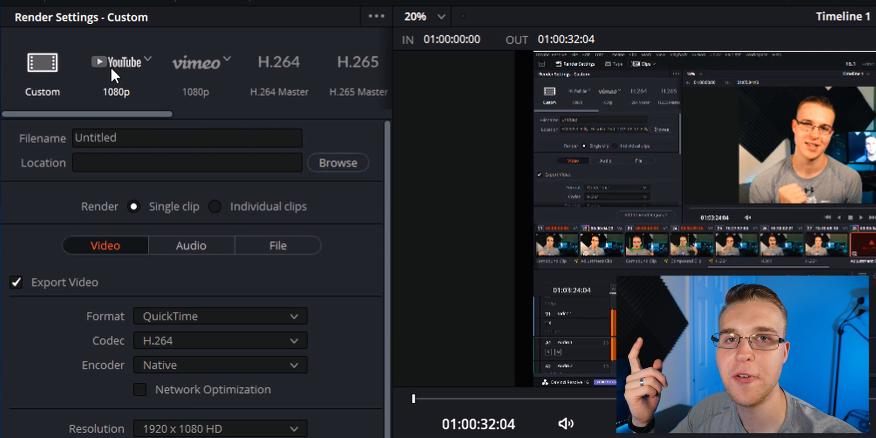
Apply the YouTube 1080p preset, keeping 1920x1080 HD resolution and QuickTime format.
click(117, 63)
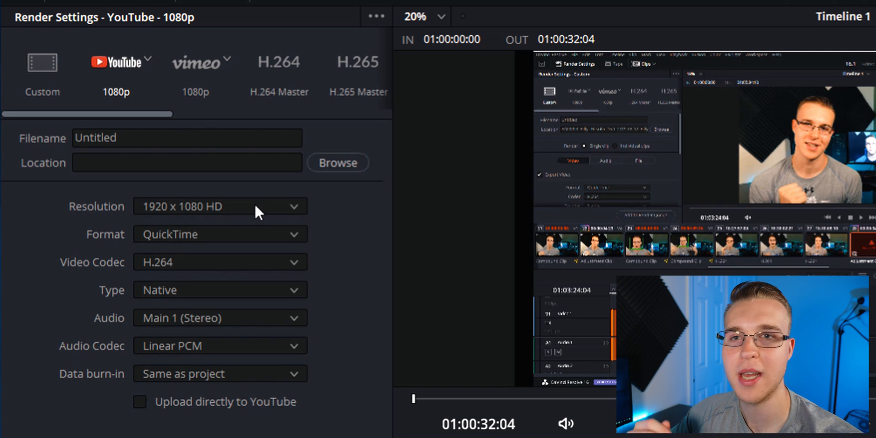
click(220, 206)
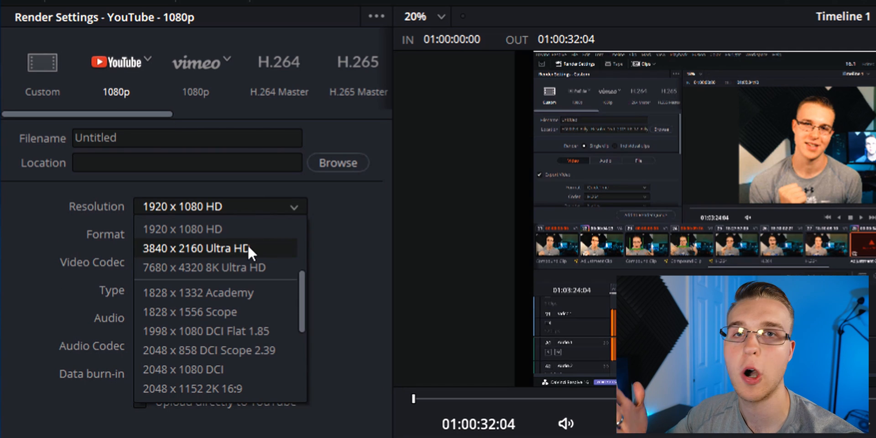
mouse_move(282, 288)
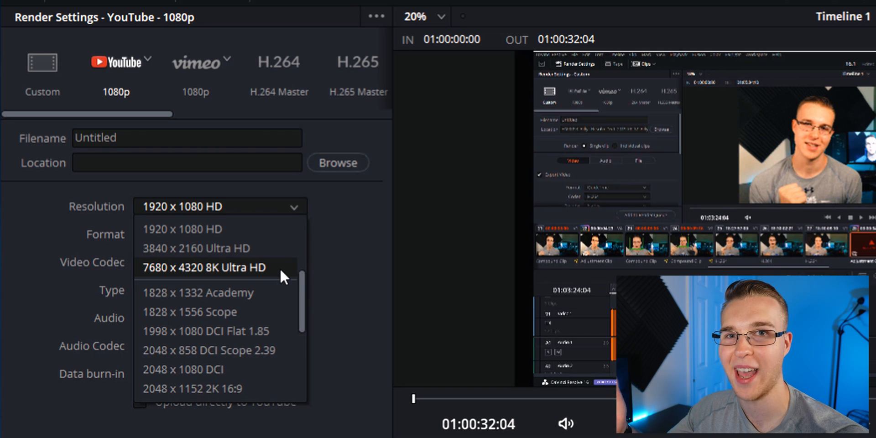
click(220, 235)
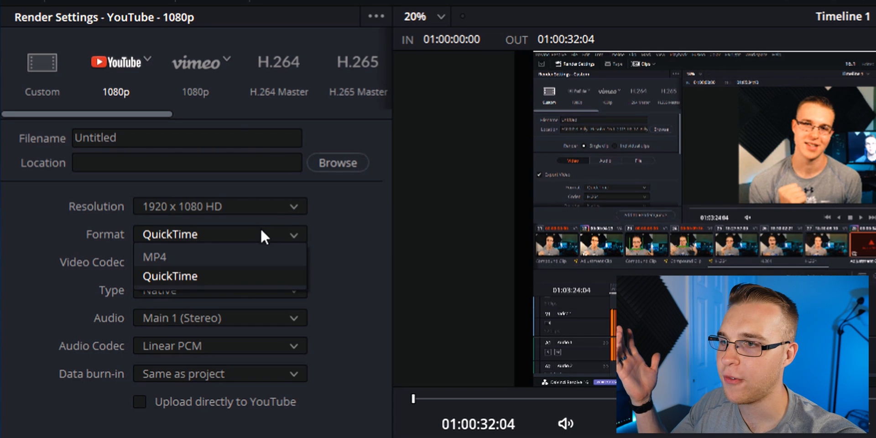
click(170, 276)
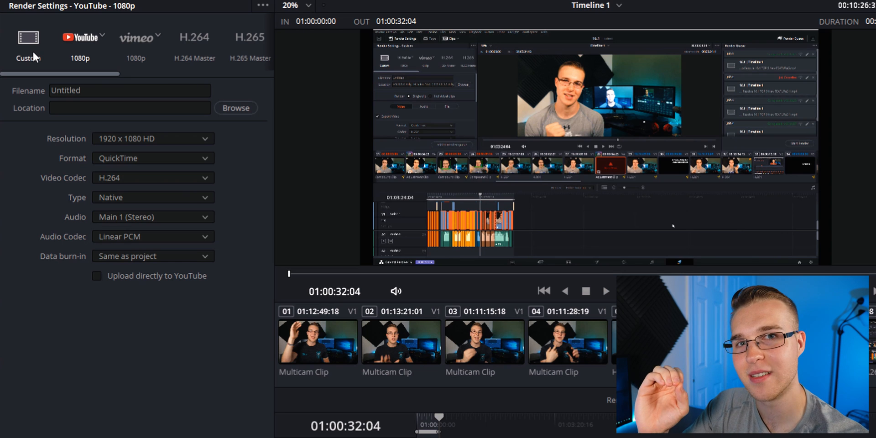
Switch to Custom, name the output 'test', saving to E:\davinci resolve backups\Media storage.
click(26, 38)
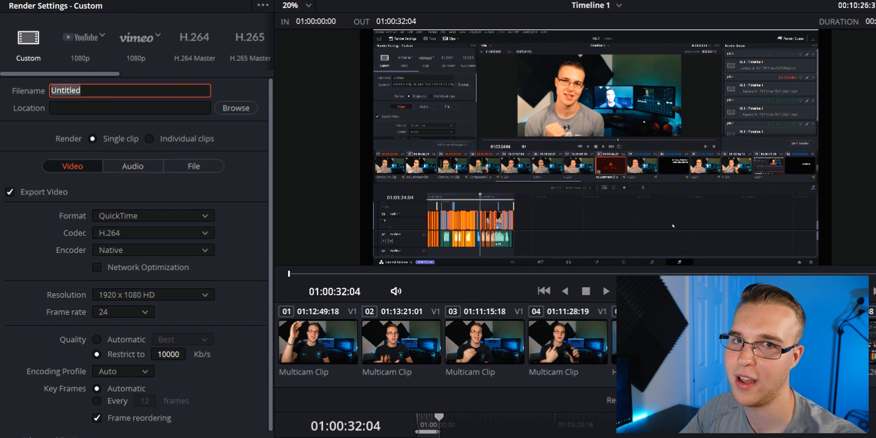
text(tes)
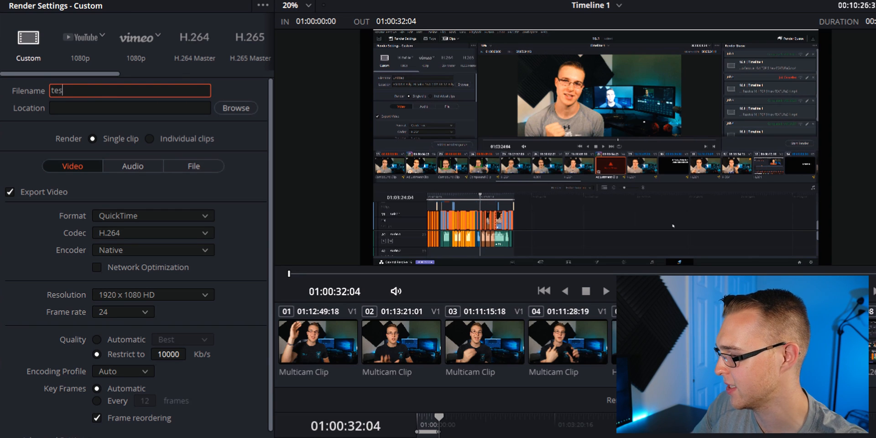
click(236, 108)
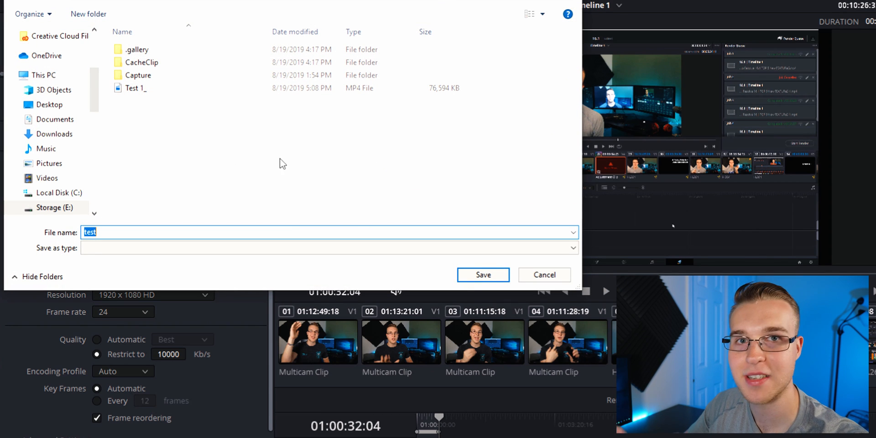
click(483, 275)
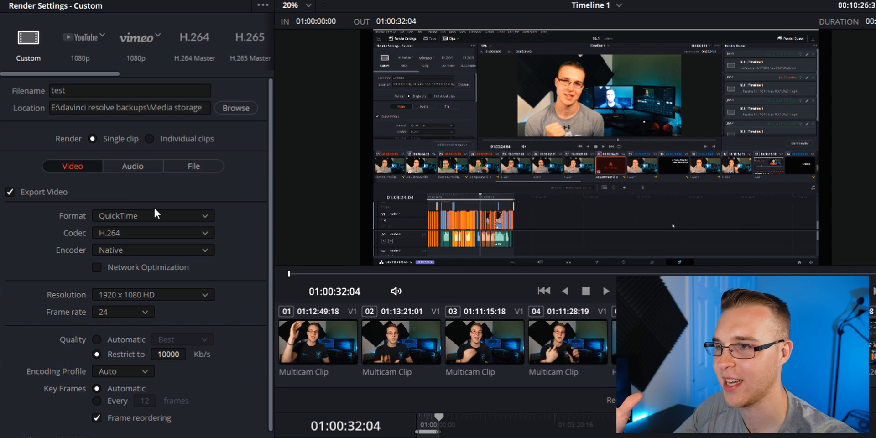
Try Individual clips, revert to Single clip, and review the Format options.
click(317, 342)
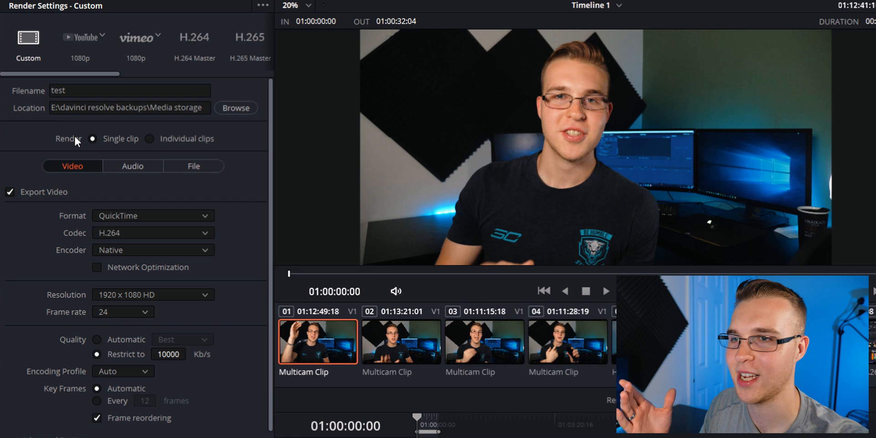
mouse_move(101, 145)
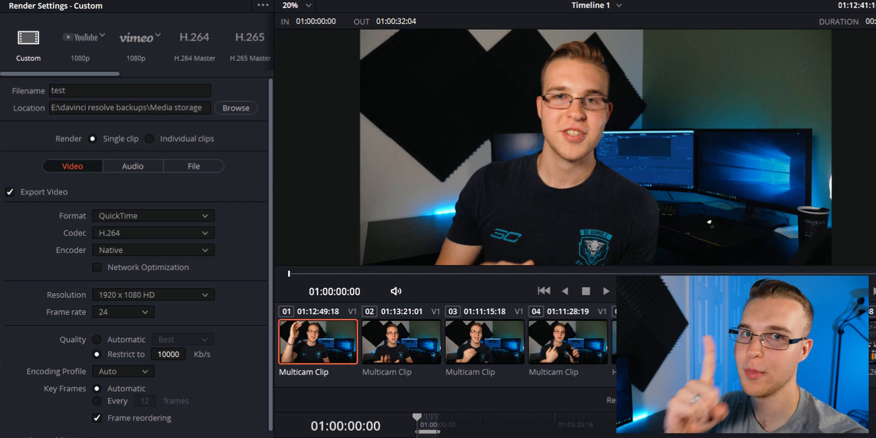
click(150, 138)
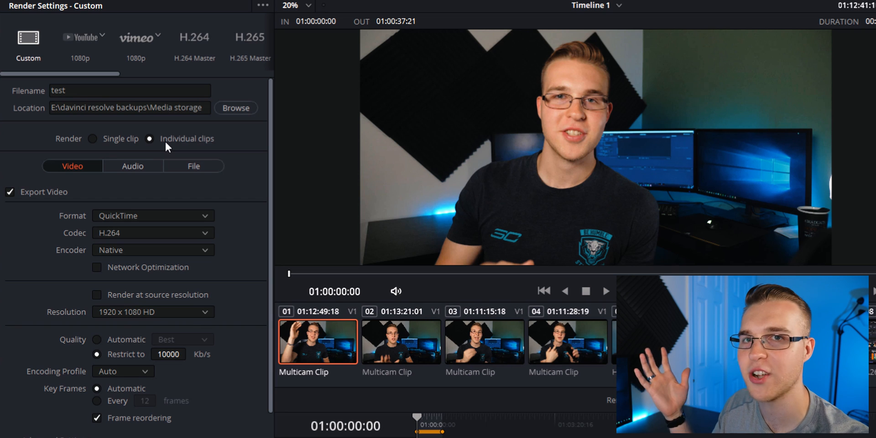
mouse_move(94, 141)
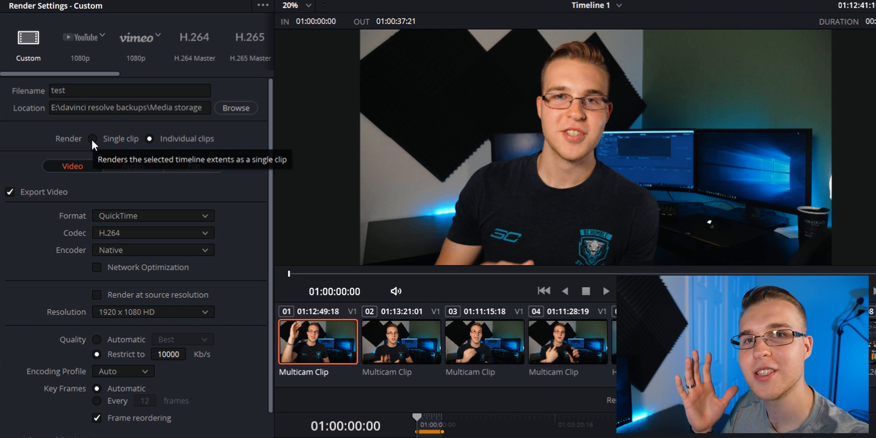
click(93, 138)
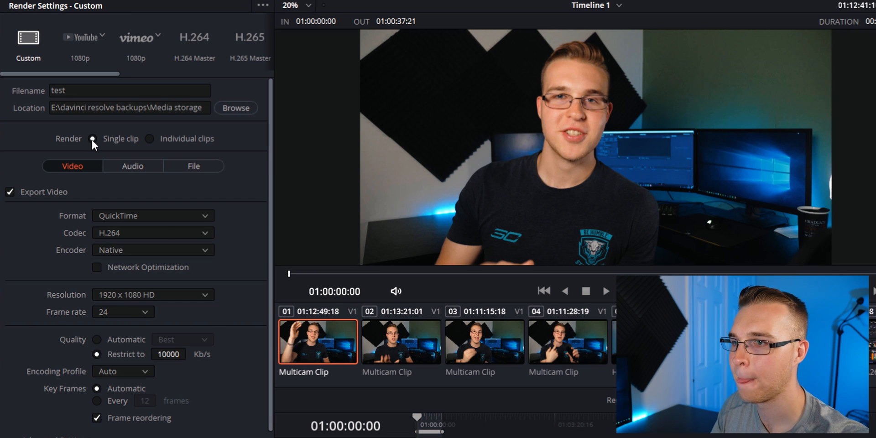
click(153, 216)
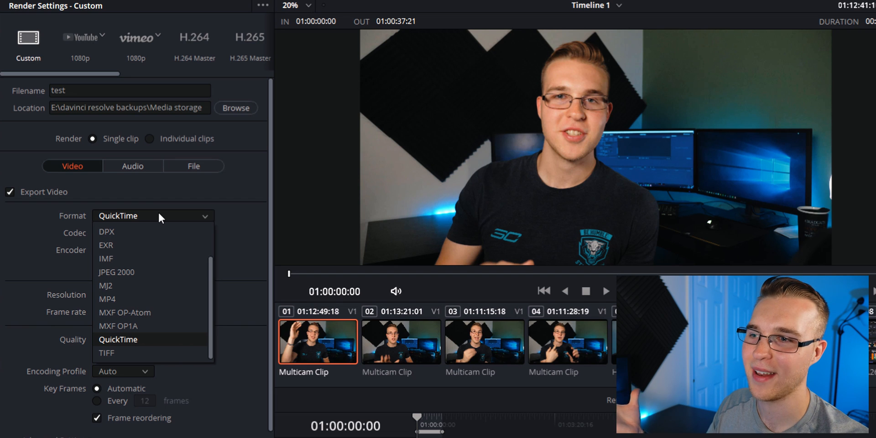
Set the export format to MP4 and keep H.264 as the codec.
click(107, 298)
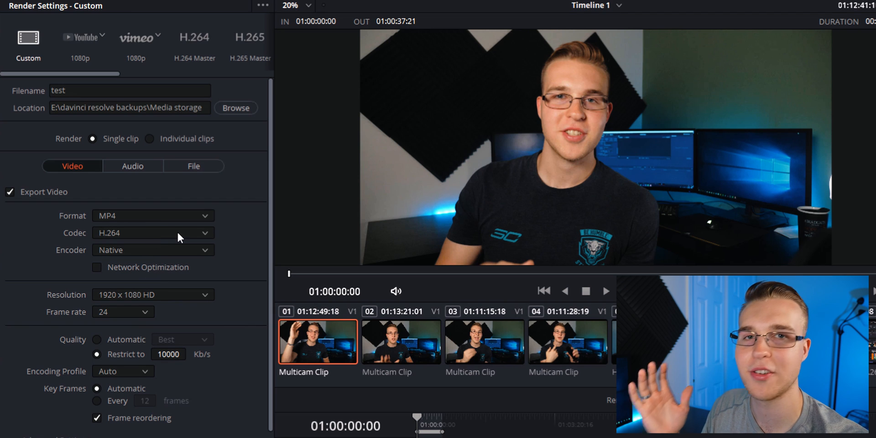
click(153, 233)
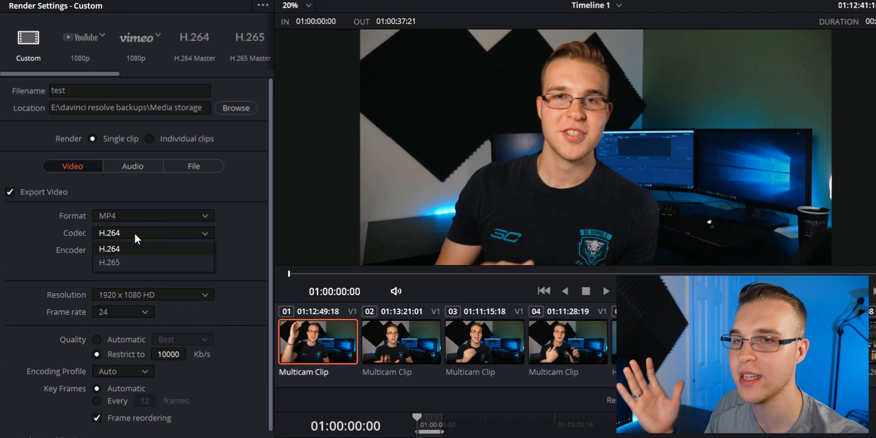
click(110, 249)
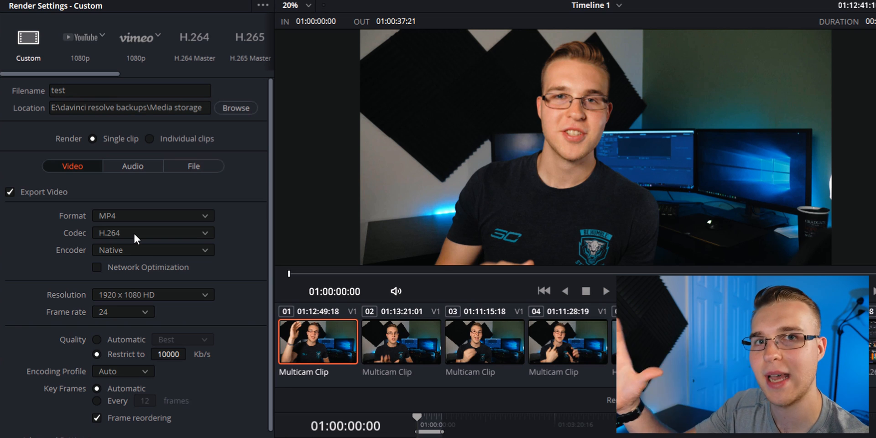
mouse_move(144, 252)
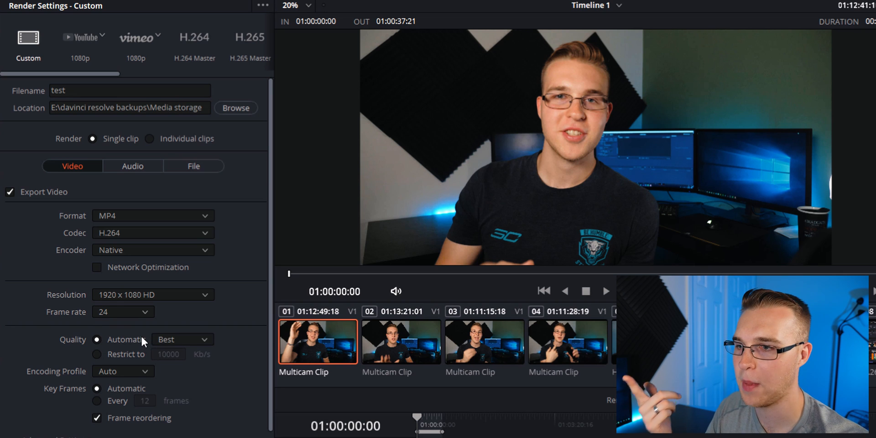
Keep Best quality, then switch to Restrict to a 30046 Kb/s bitrate.
click(183, 340)
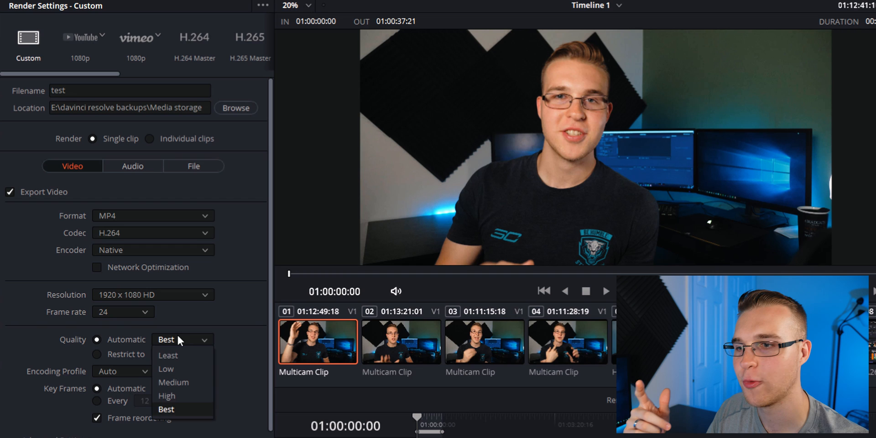
mouse_move(198, 358)
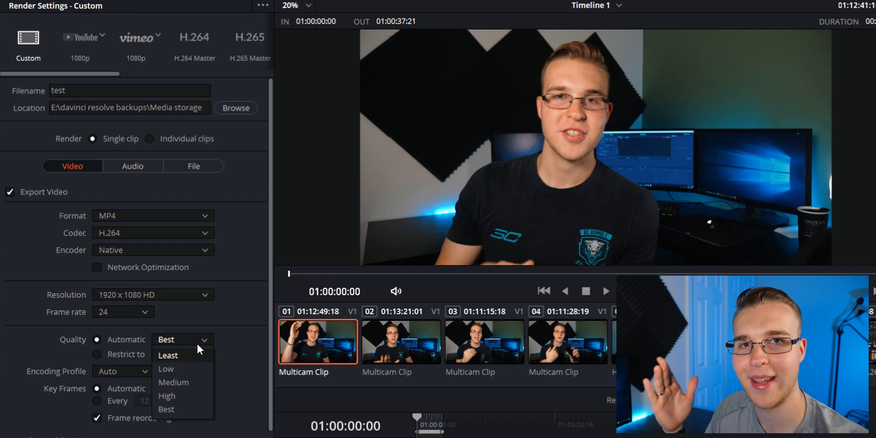
click(166, 340)
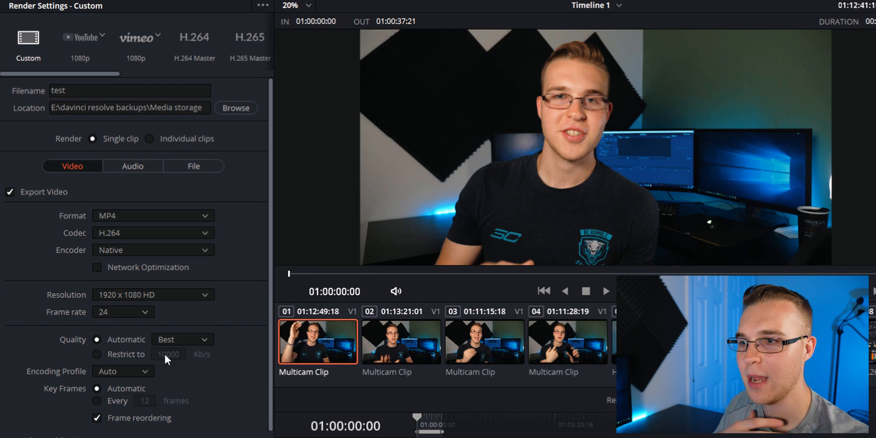
click(96, 354)
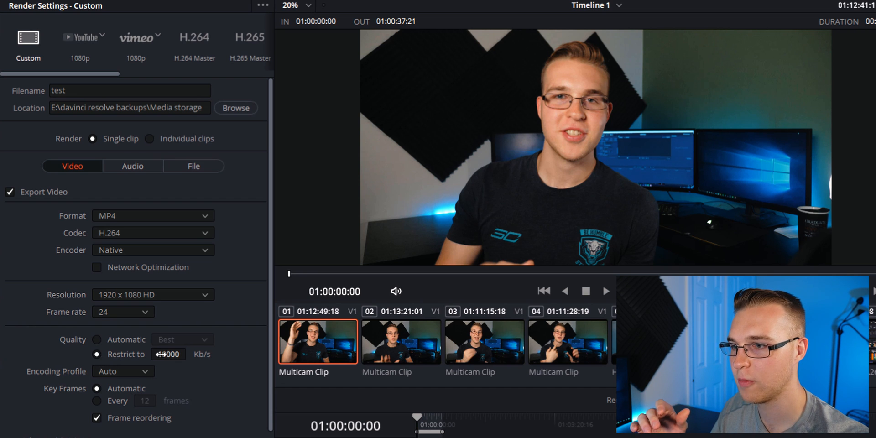
text(10000)
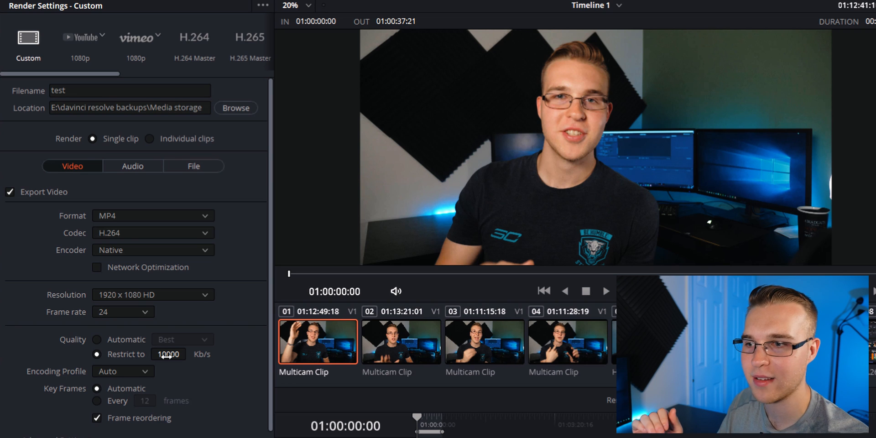
click(186, 352)
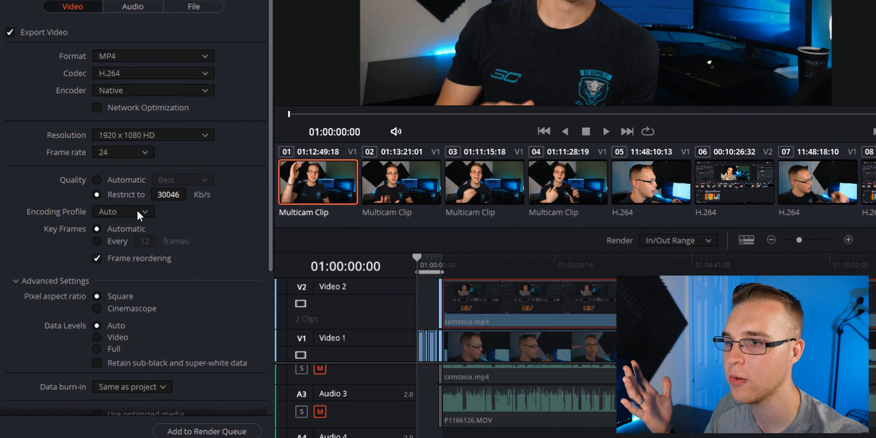
mouse_move(244, 278)
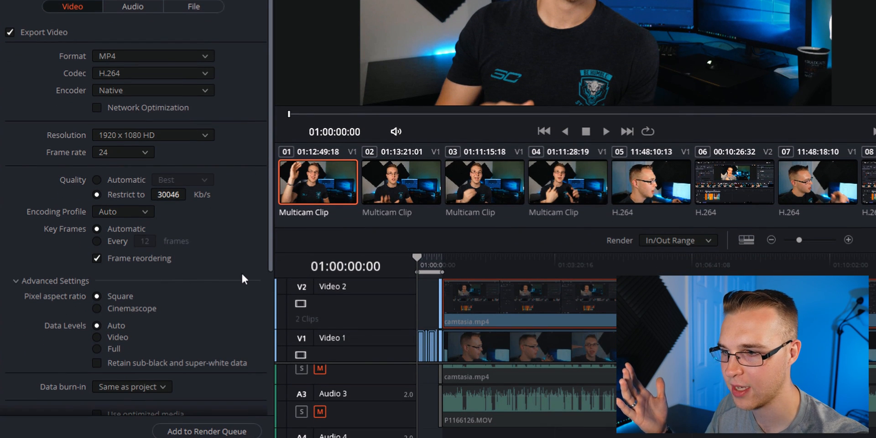
Review Advanced Settings and audio settings, then queue the 1080p test.mp4 render as Job 1.
click(54, 281)
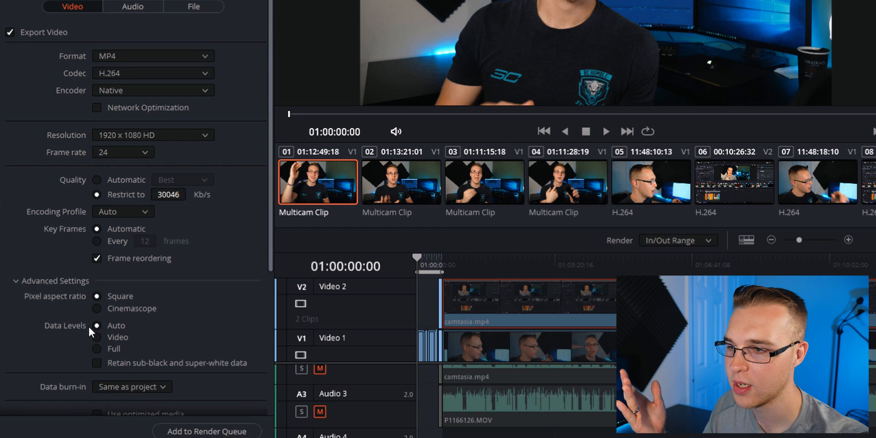
scroll(down, 3)
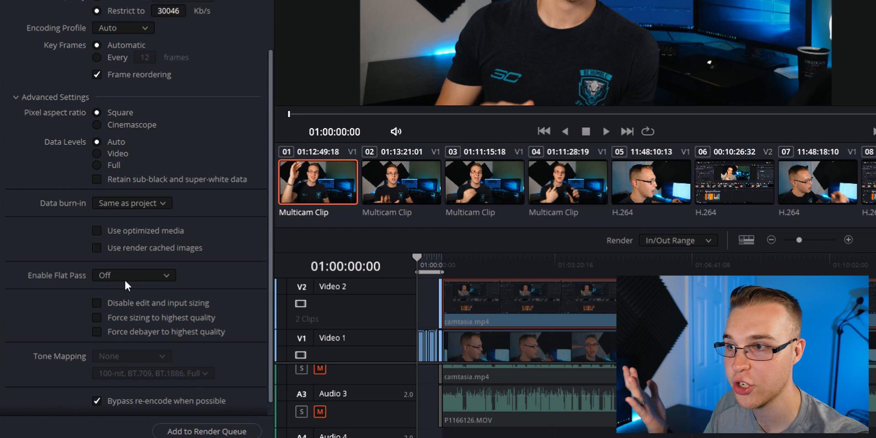
click(132, 6)
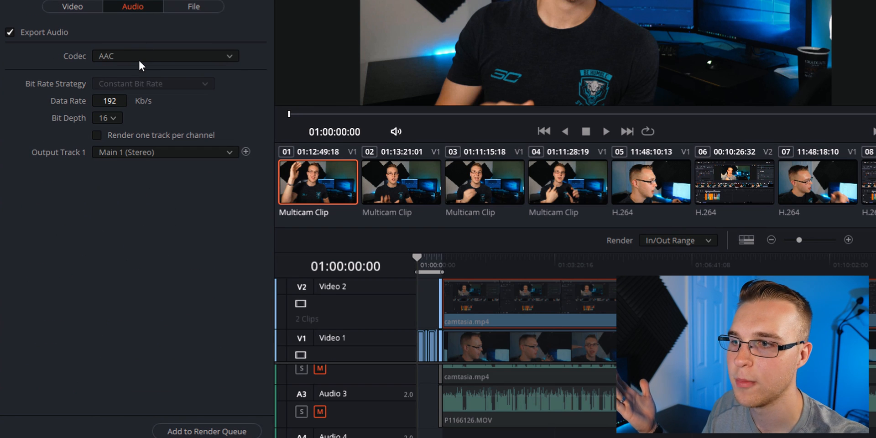
click(164, 55)
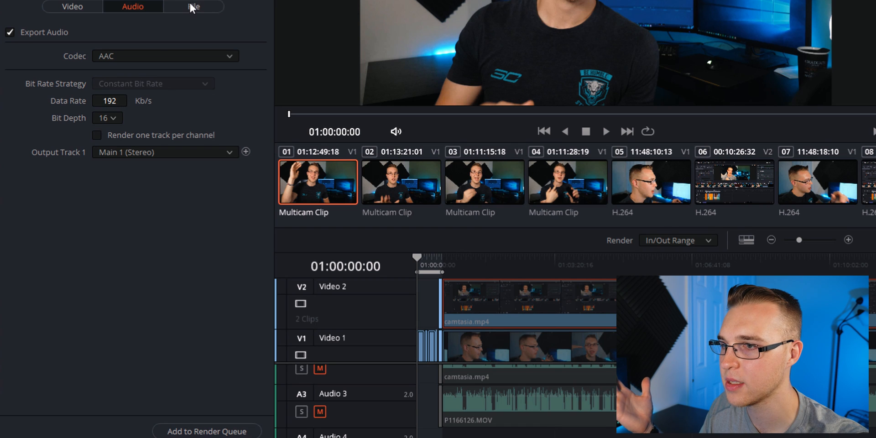
click(73, 7)
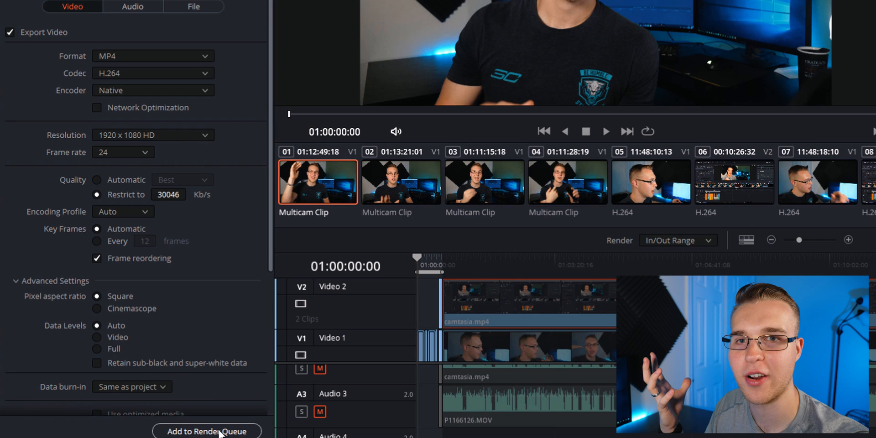
click(210, 430)
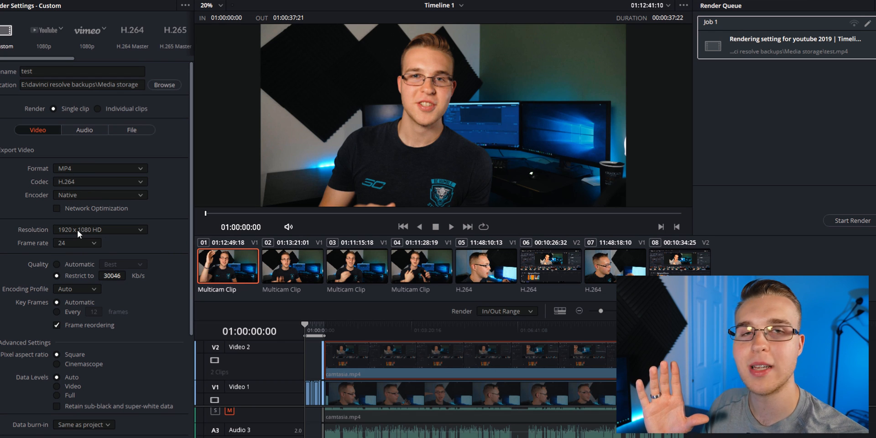
Switch to 3840x2160 Ultra HD, raise the bitrate to 100555 Kb/s, and queue Job 2.
click(99, 230)
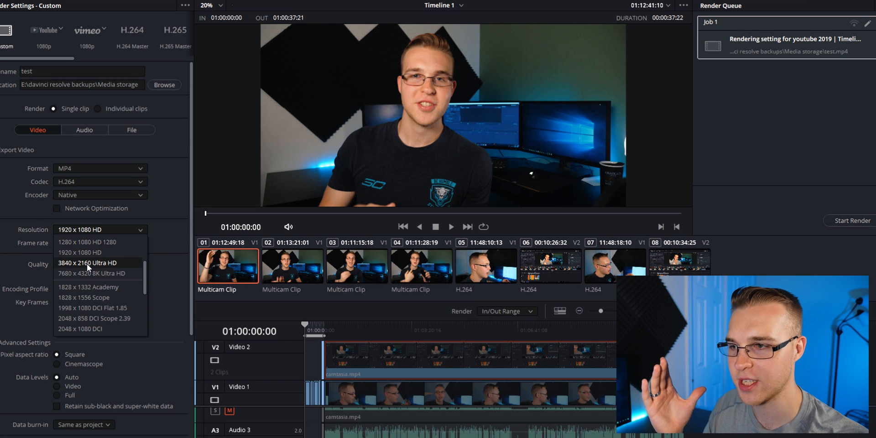
click(85, 263)
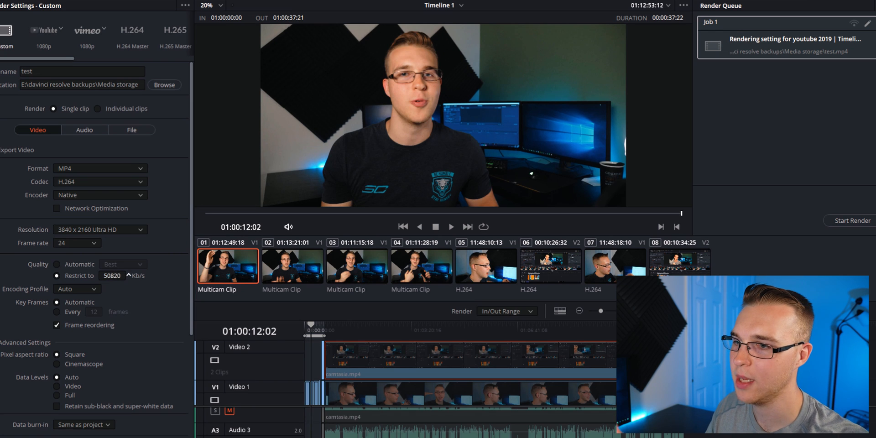
click(130, 274)
text(100555)
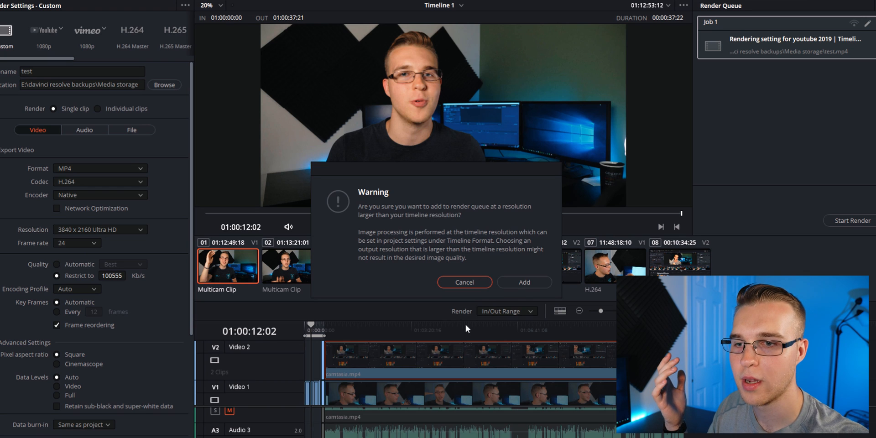
click(524, 282)
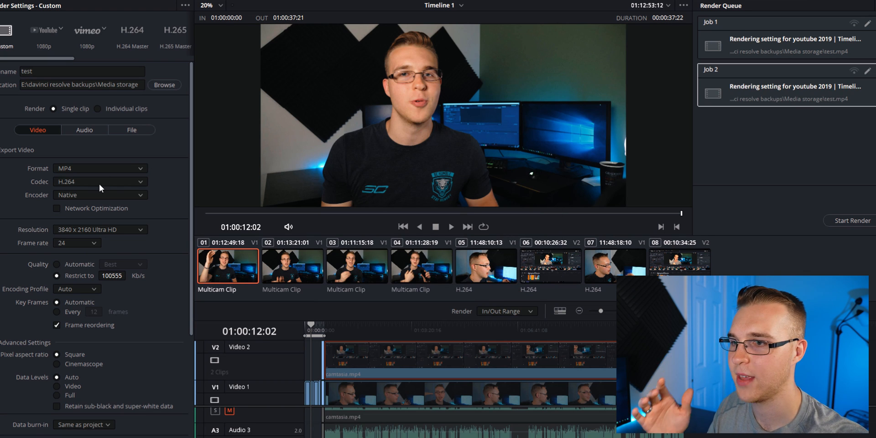
Choose Custom resolution, enter width 3840 and begin the height with 19.
click(99, 230)
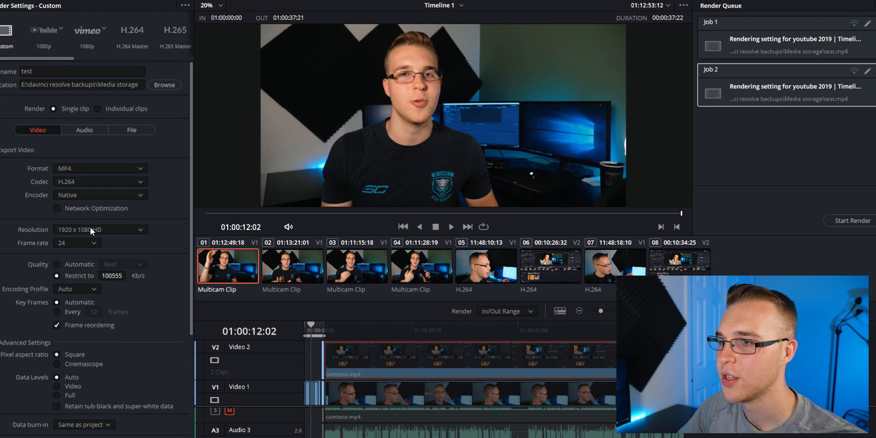
click(99, 230)
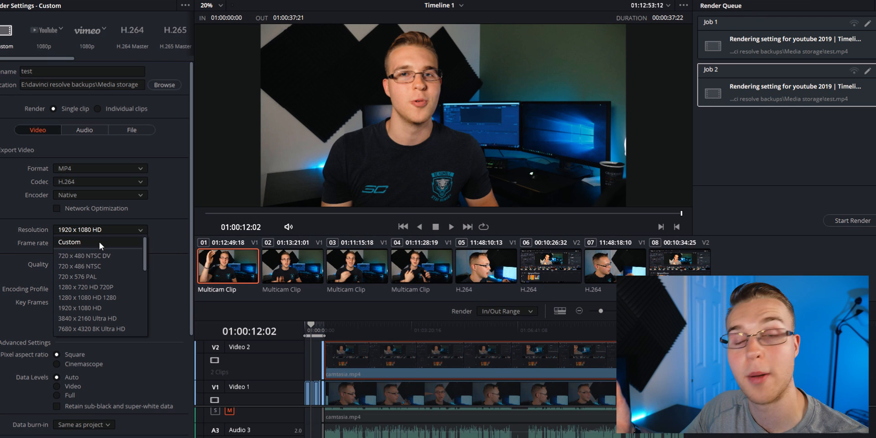
click(69, 242)
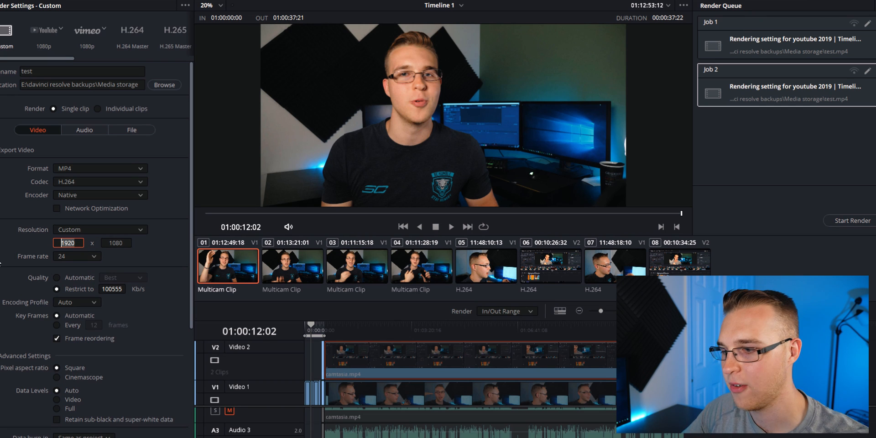
text(3840)
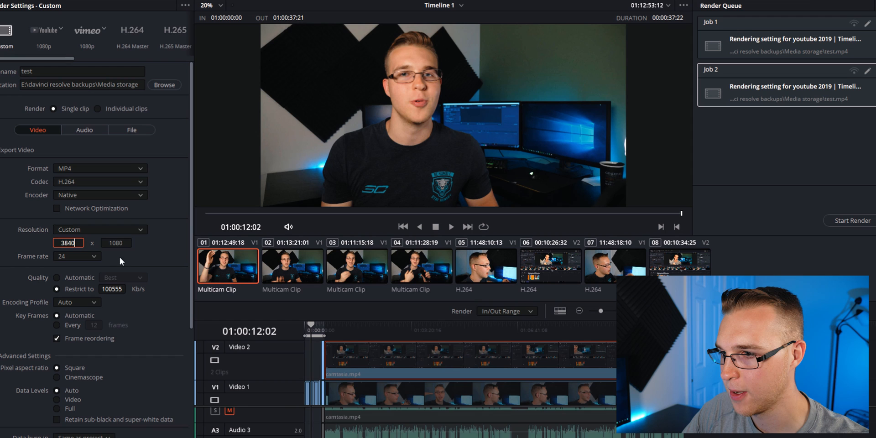
text(19)
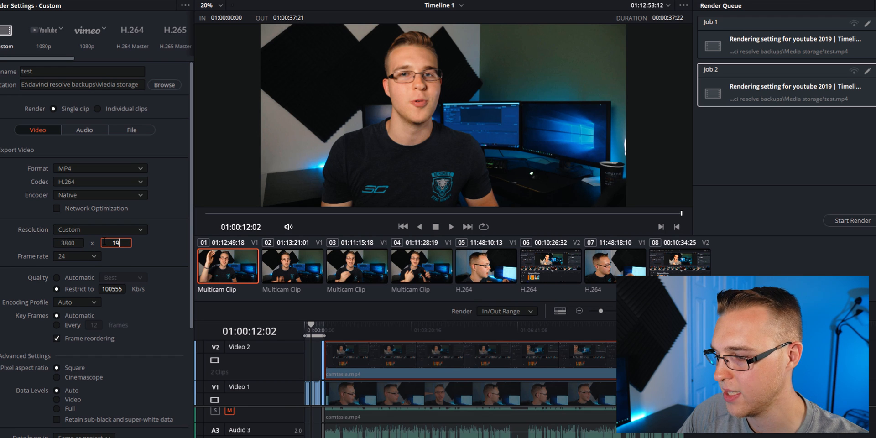